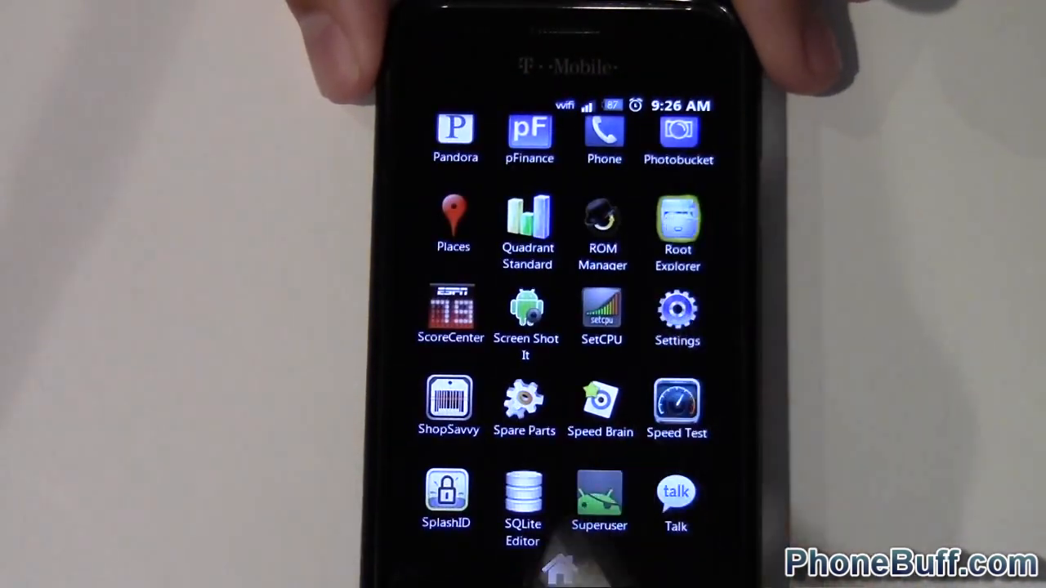
Step: Launch Root Explorer and enter the dbdata folder from the root directory
click(676, 226)
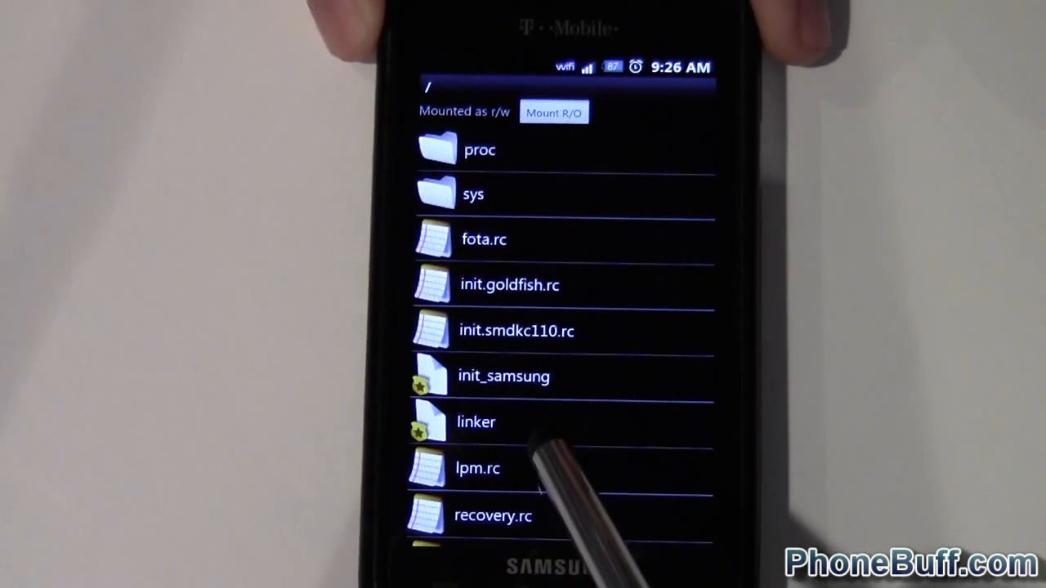
scroll(down, 3)
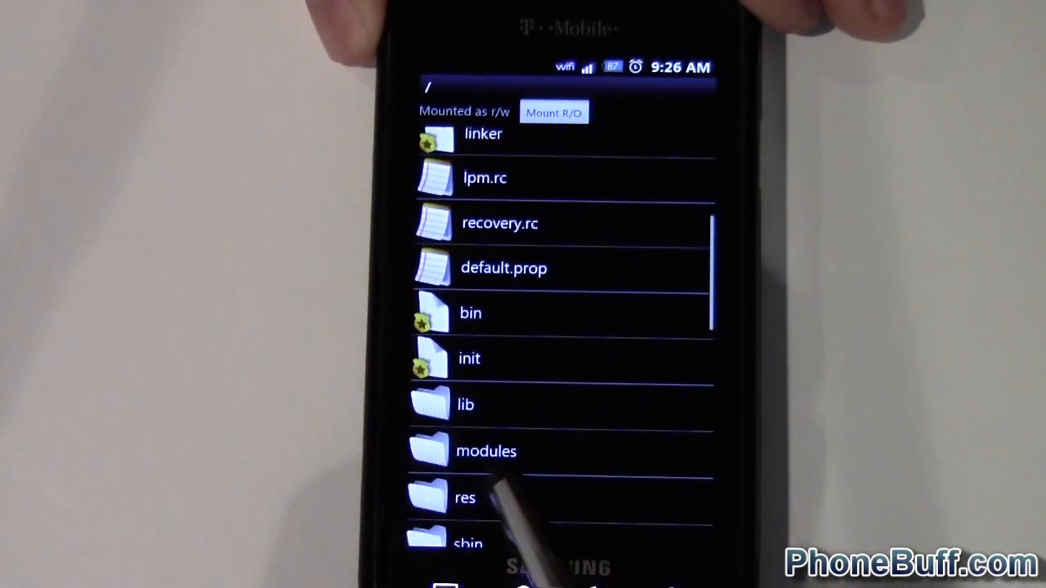
scroll(down, 3)
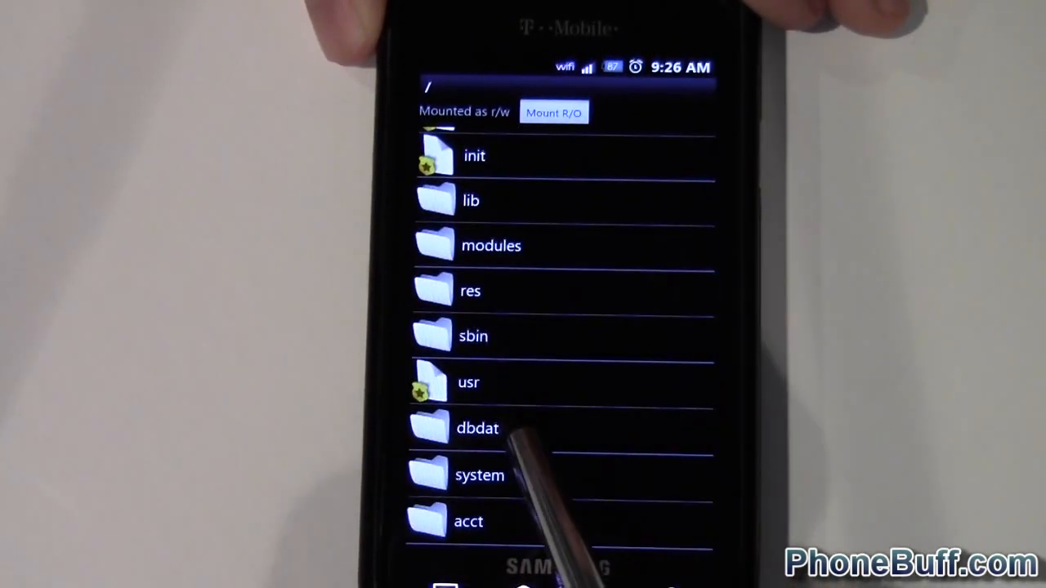
click(477, 428)
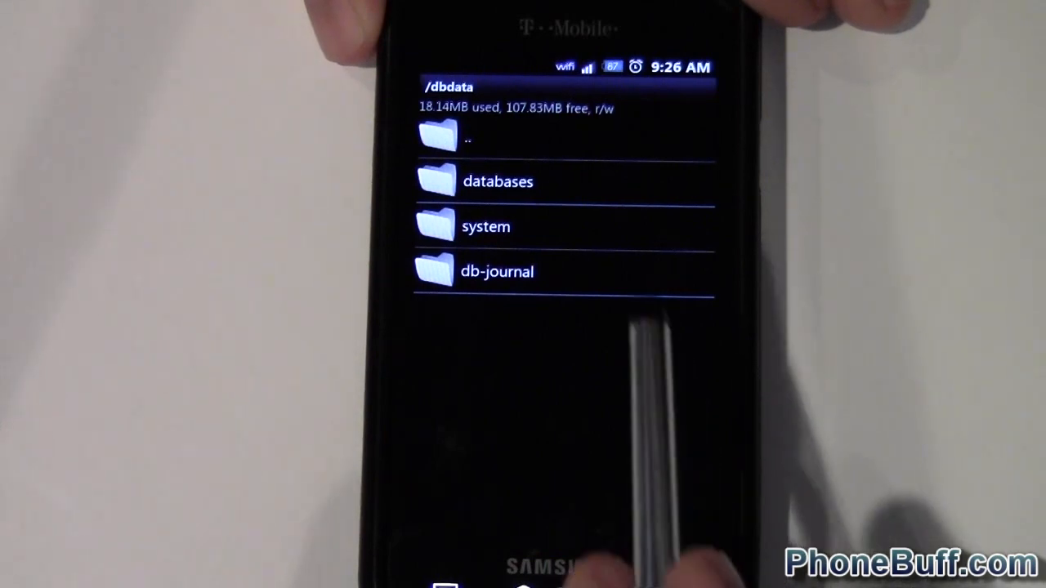
Step: Enter databases, then com.android.providers.media, listing internal.db and the external .db file
click(498, 179)
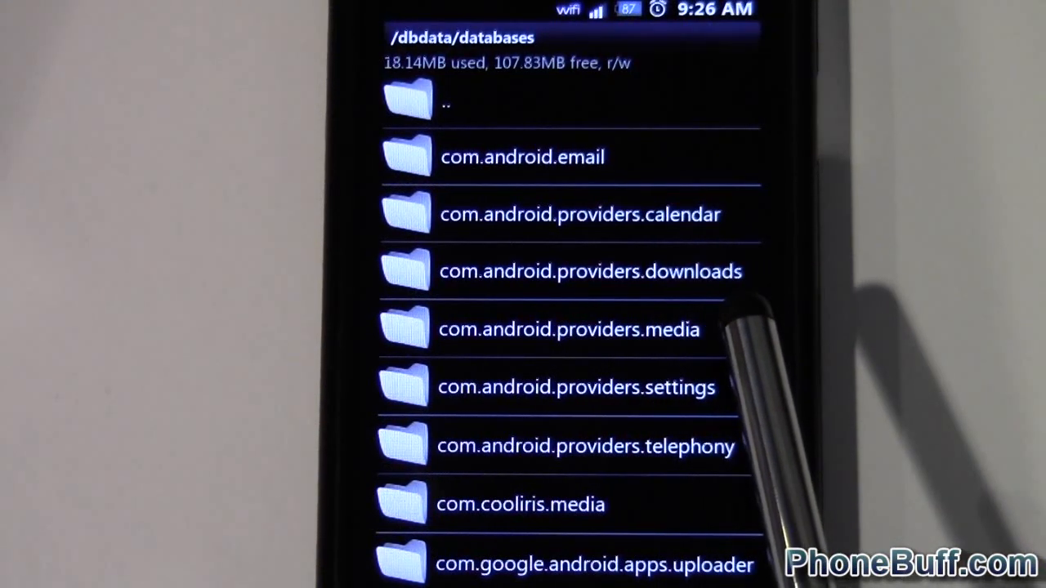
click(569, 330)
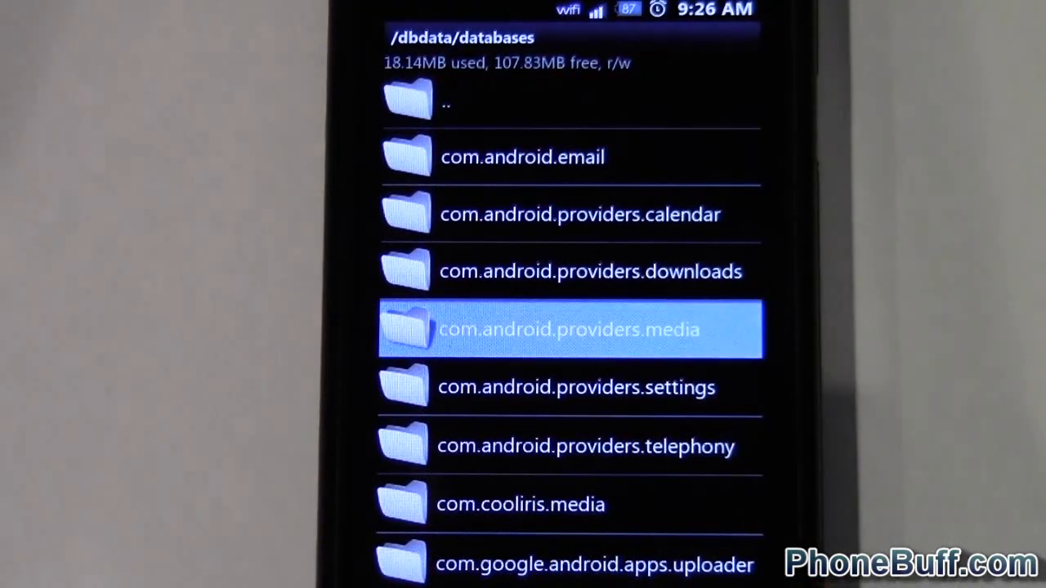
click(571, 329)
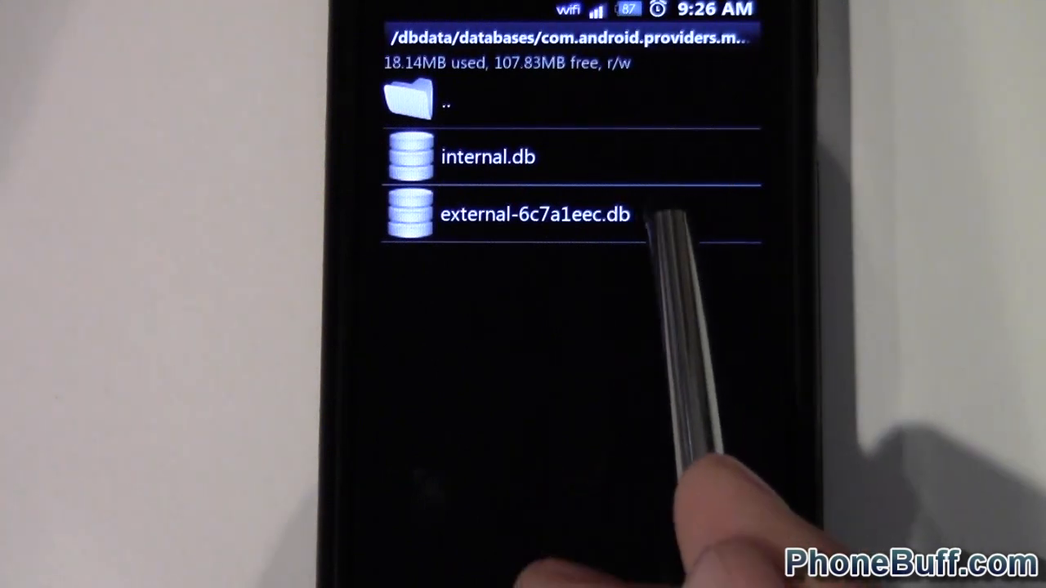
click(536, 214)
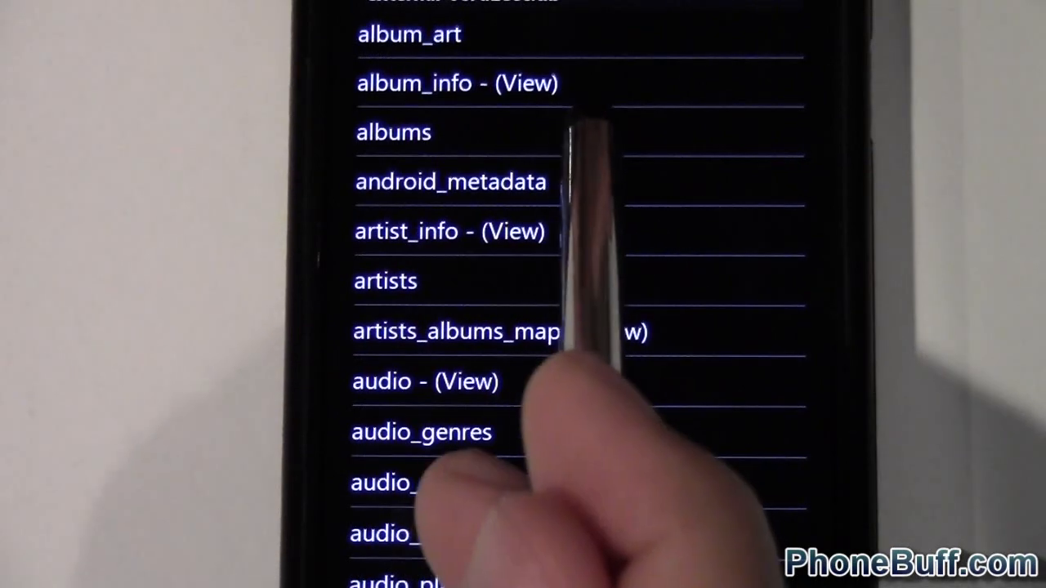
click(456, 330)
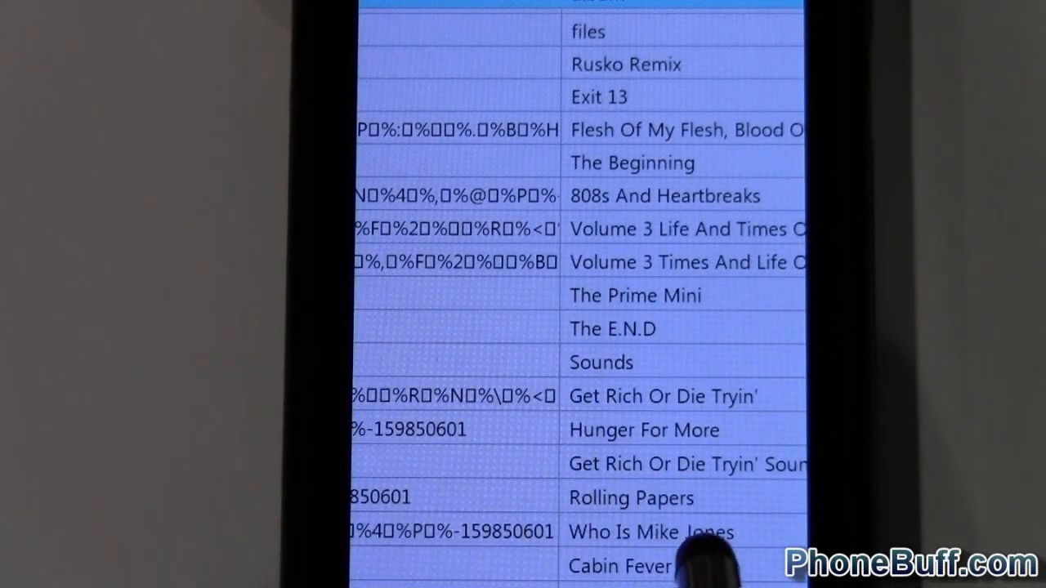
scroll(down, 3)
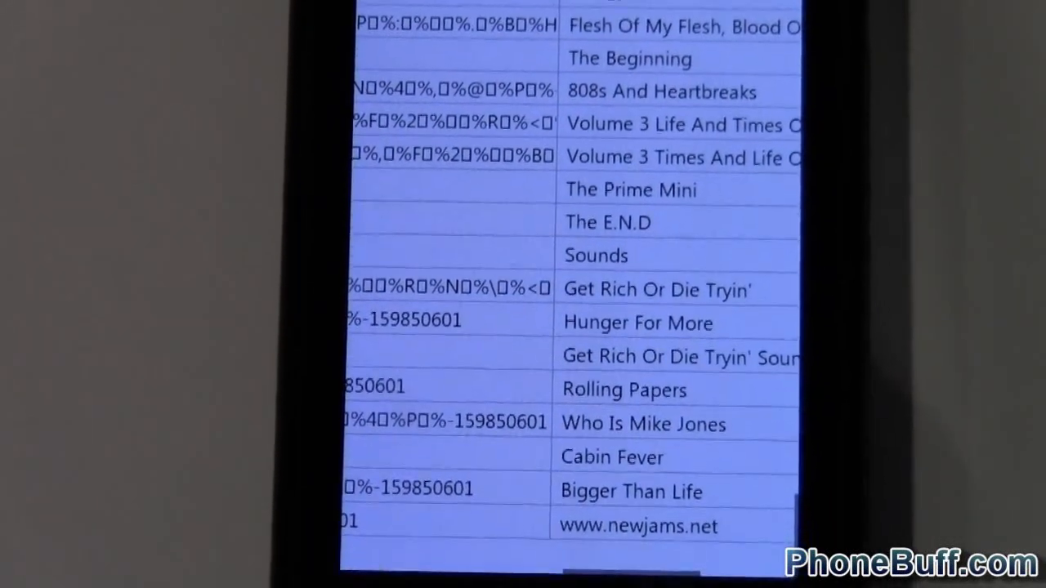
scroll(down, 3)
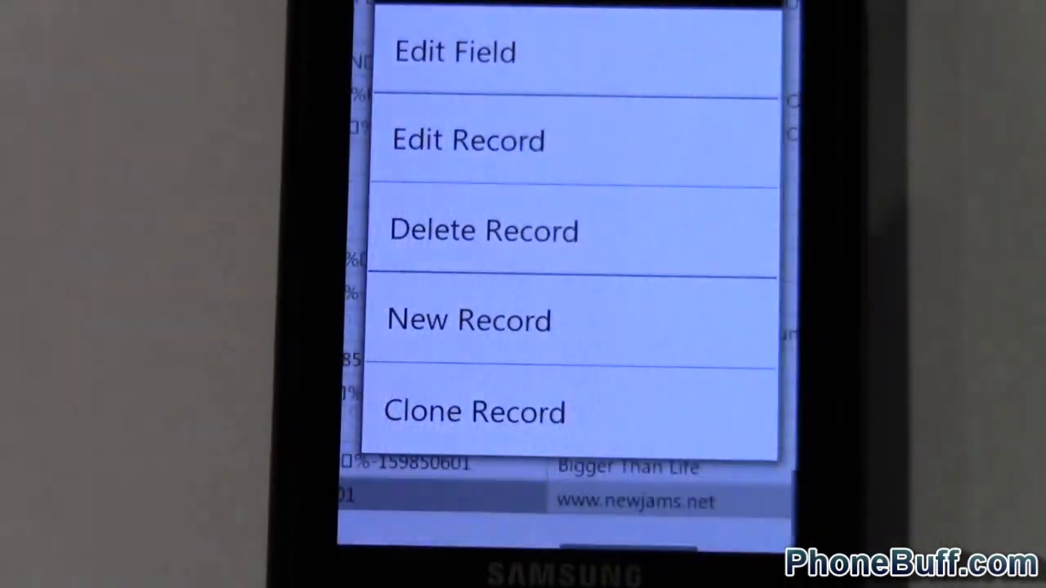
click(454, 51)
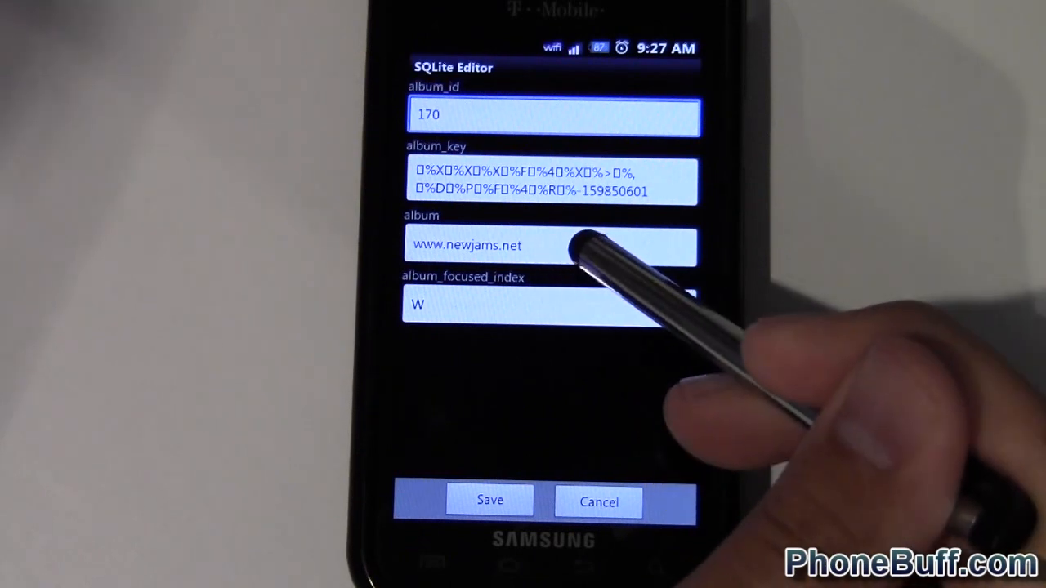
click(553, 245)
text(S)
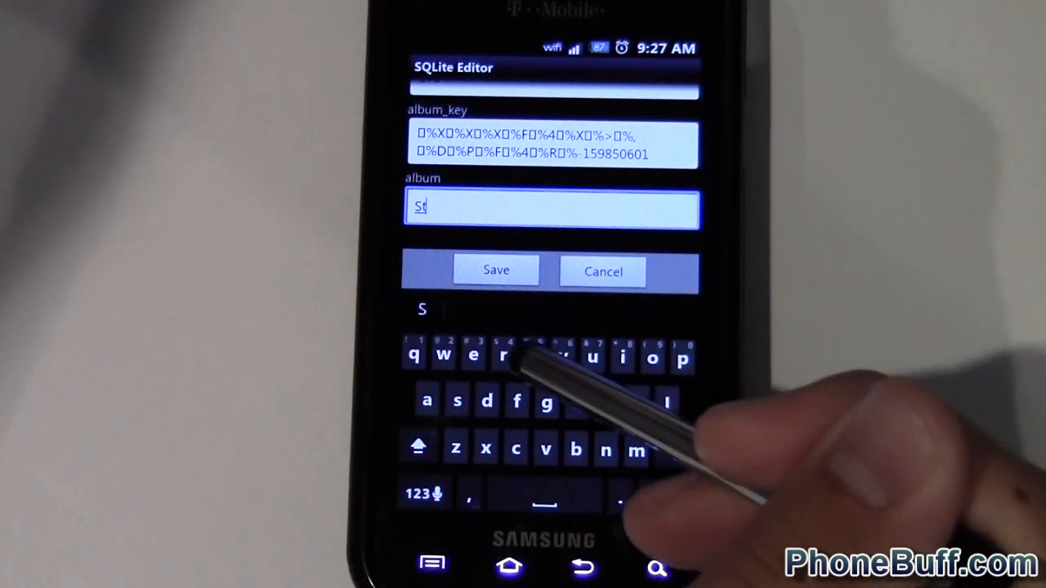
text(rai)
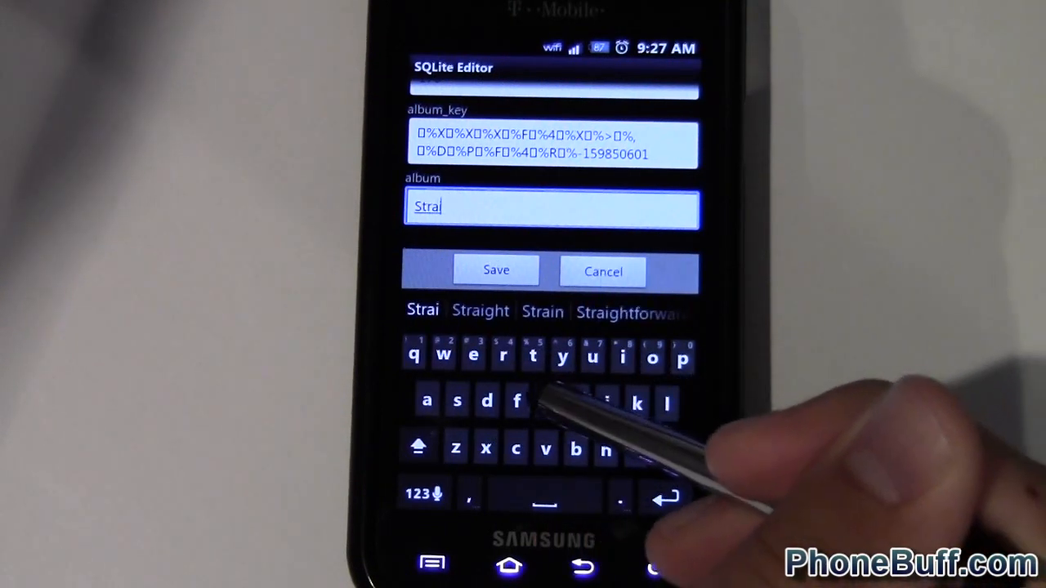
click(480, 311)
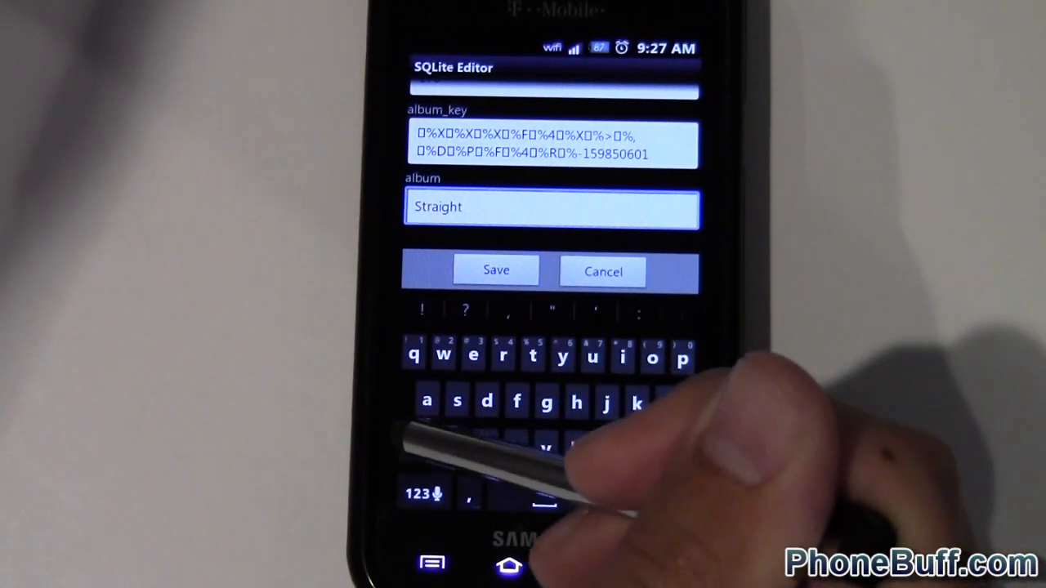
text(From The)
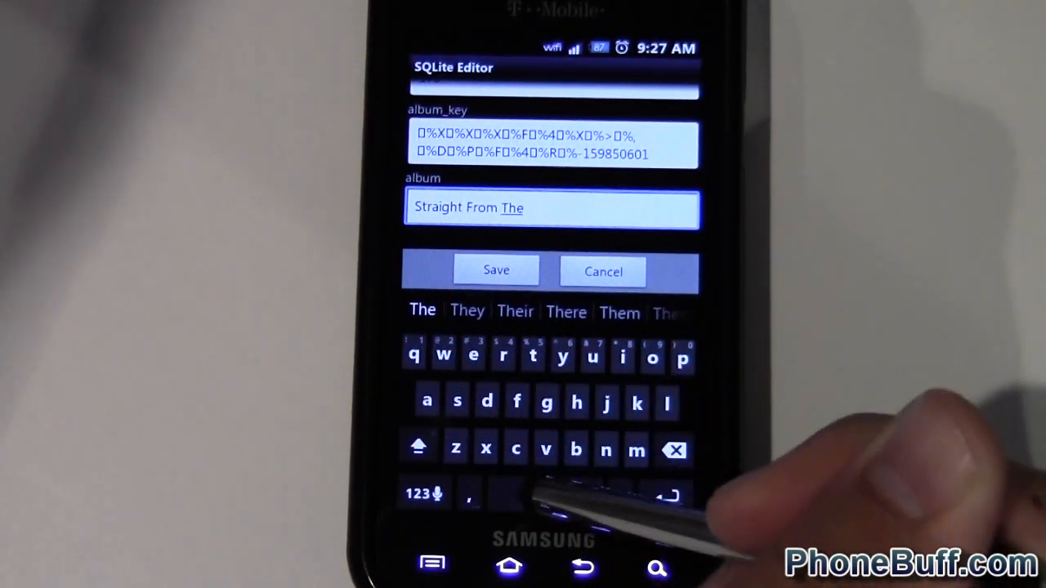
text(Vaul)
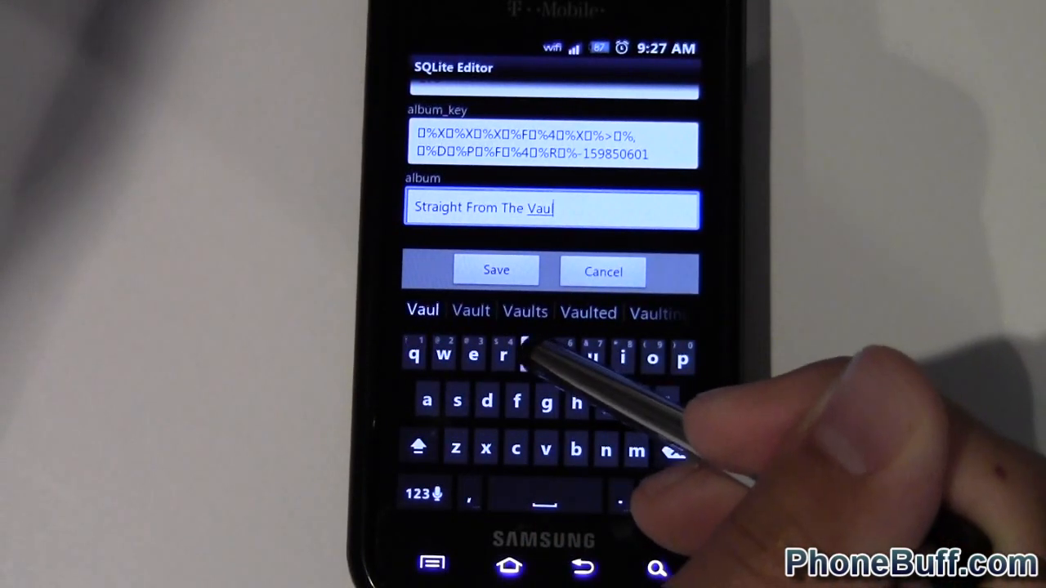
click(497, 272)
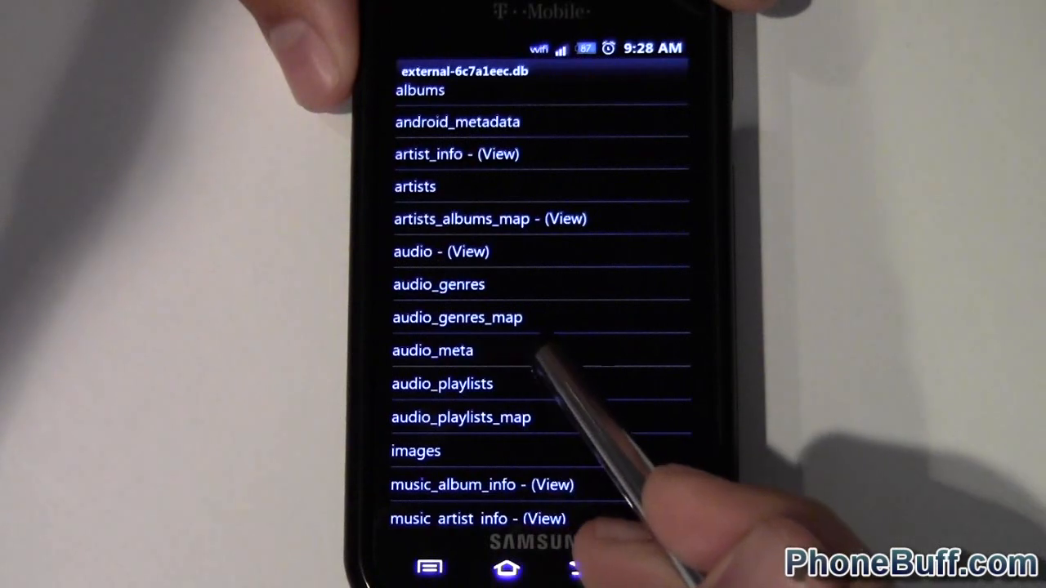
Step: Enter the audio_meta table listing the songs' file-path records
click(438, 285)
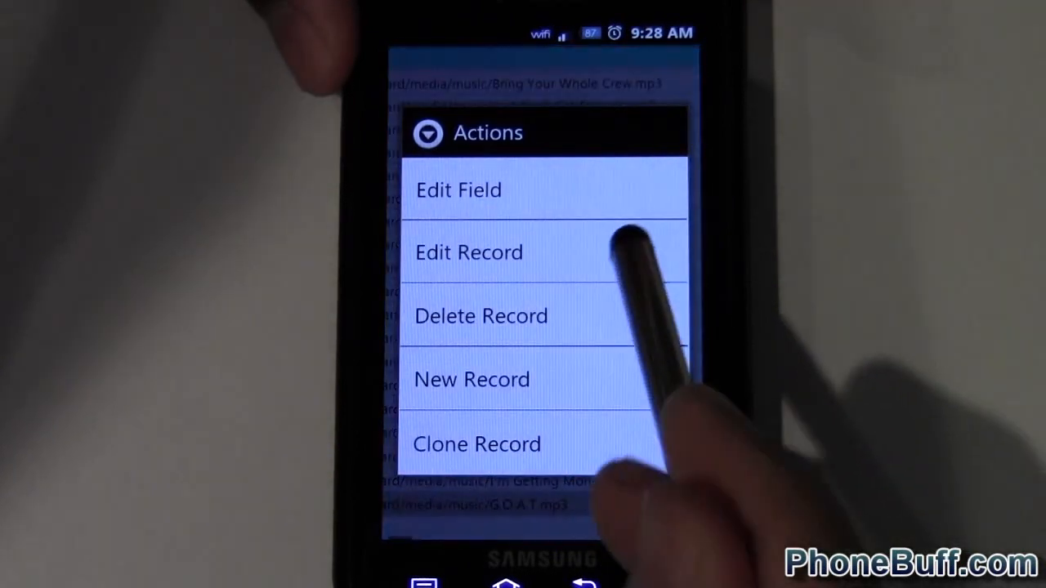
Step: Edit the G.O.A.T.mp3 record and scroll through its fields, including album_id 170
click(469, 252)
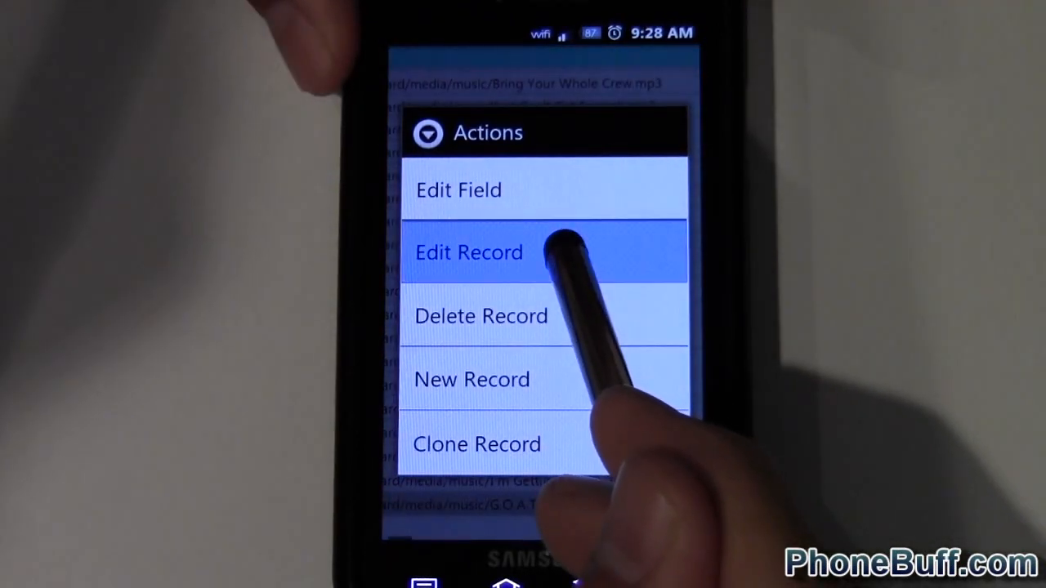
click(469, 252)
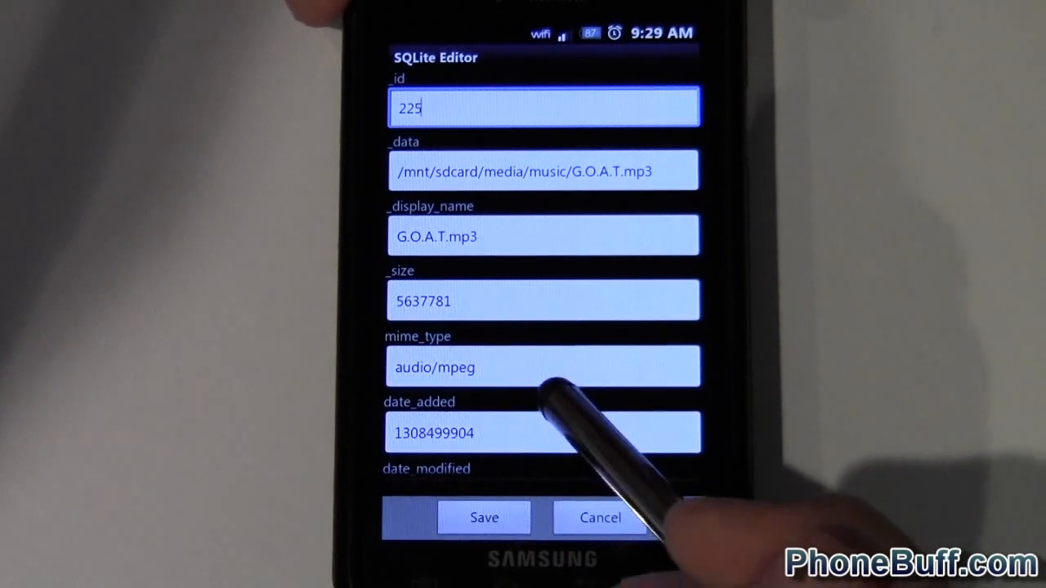
scroll(down, 3)
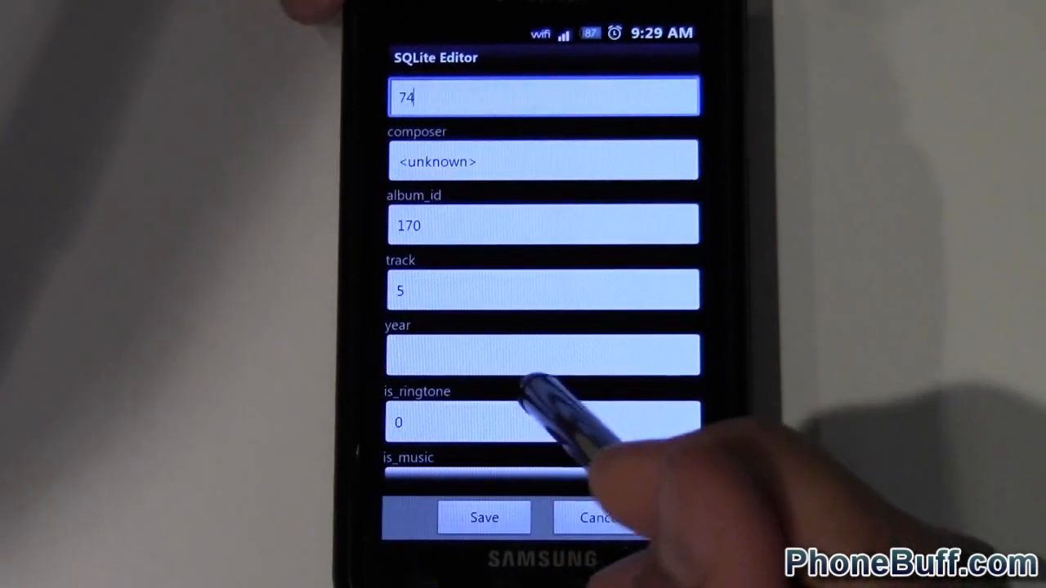
scroll(down, 3)
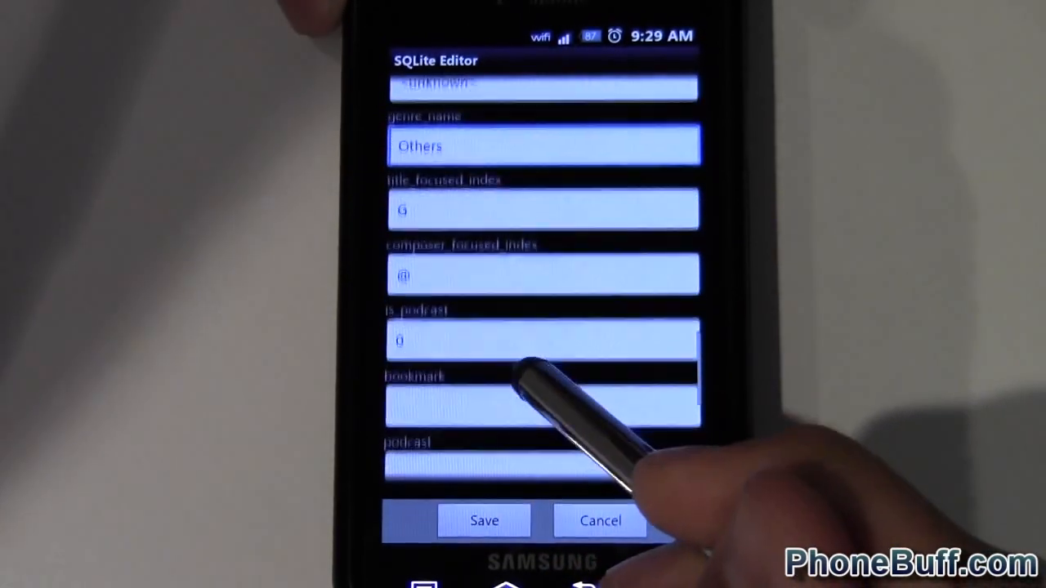
scroll(down, 3)
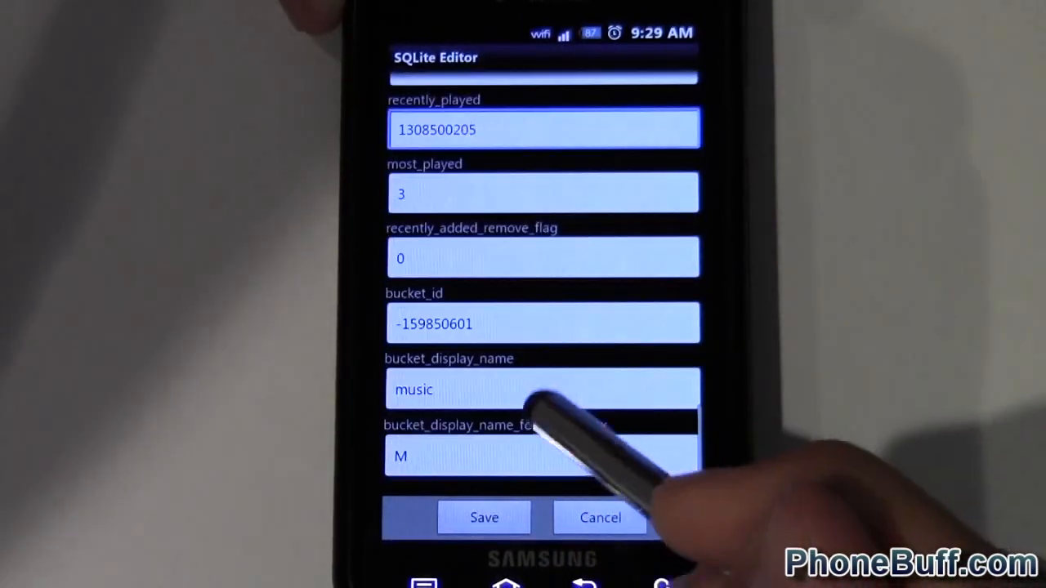
scroll(down, 3)
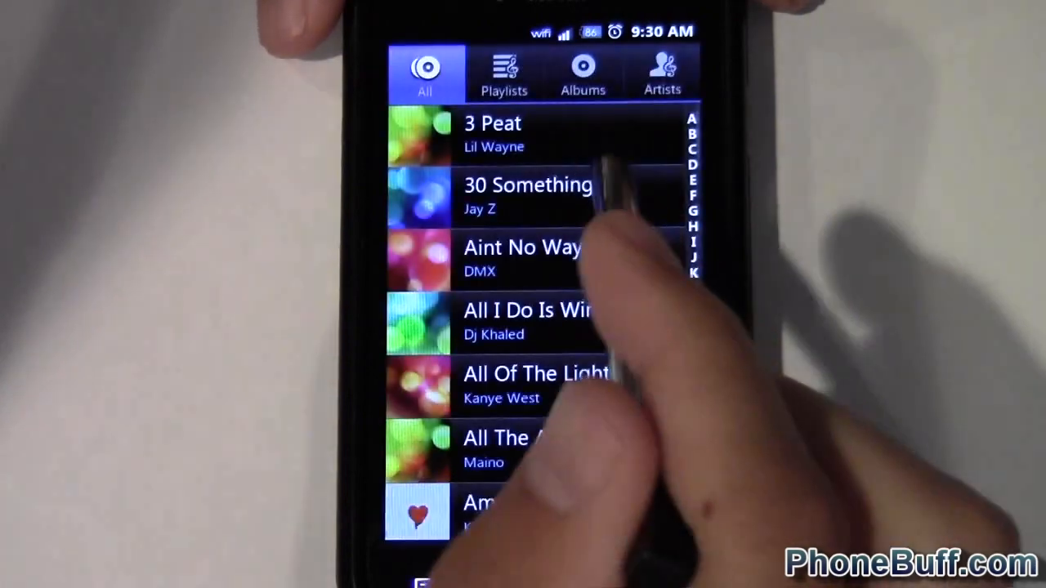
Step: From Playlists > Recently added, play G.O.A.T by Eminem, showing album Straight From The Vault
click(503, 72)
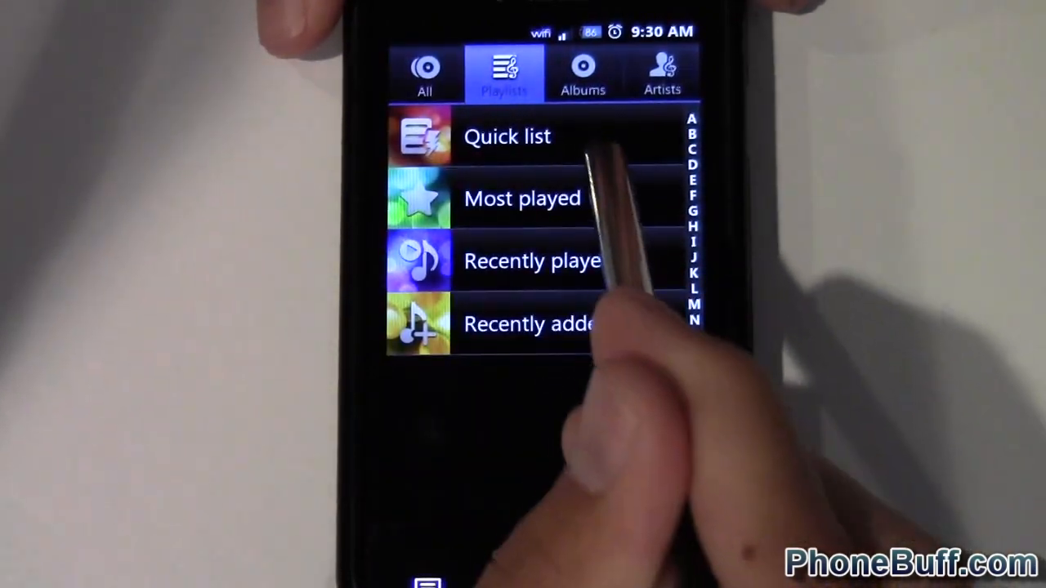
click(530, 324)
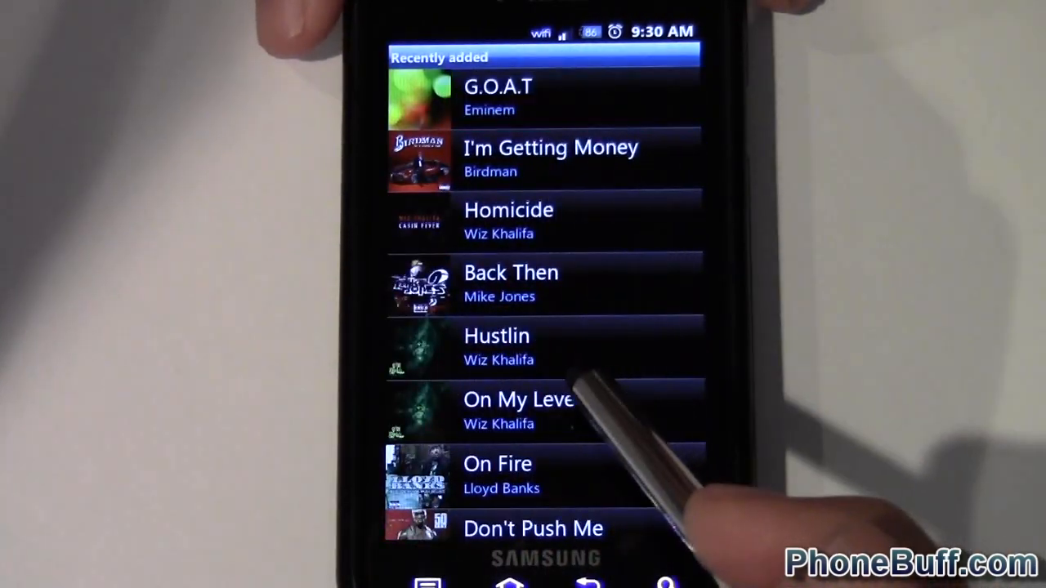
click(497, 98)
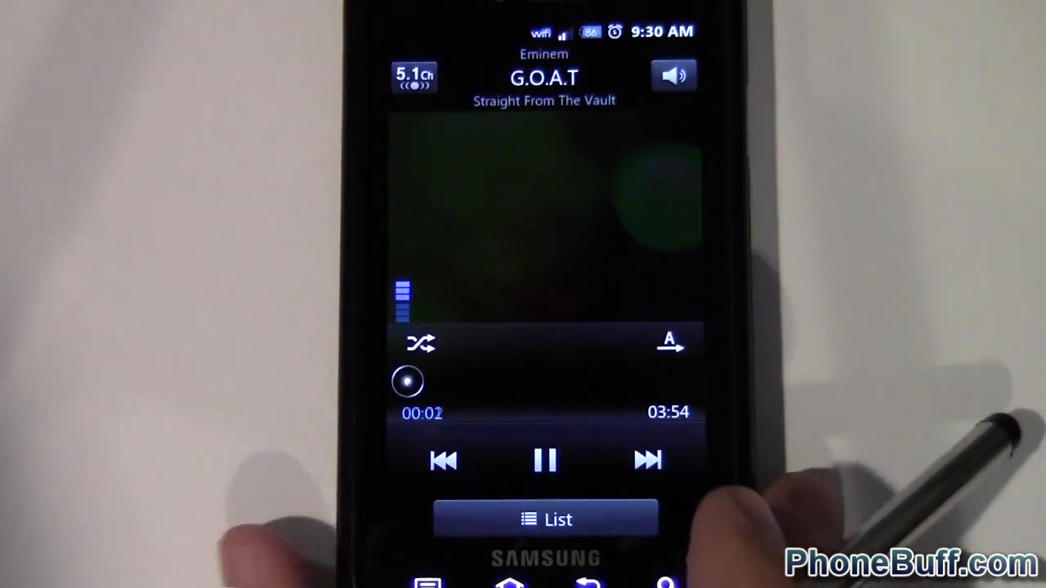